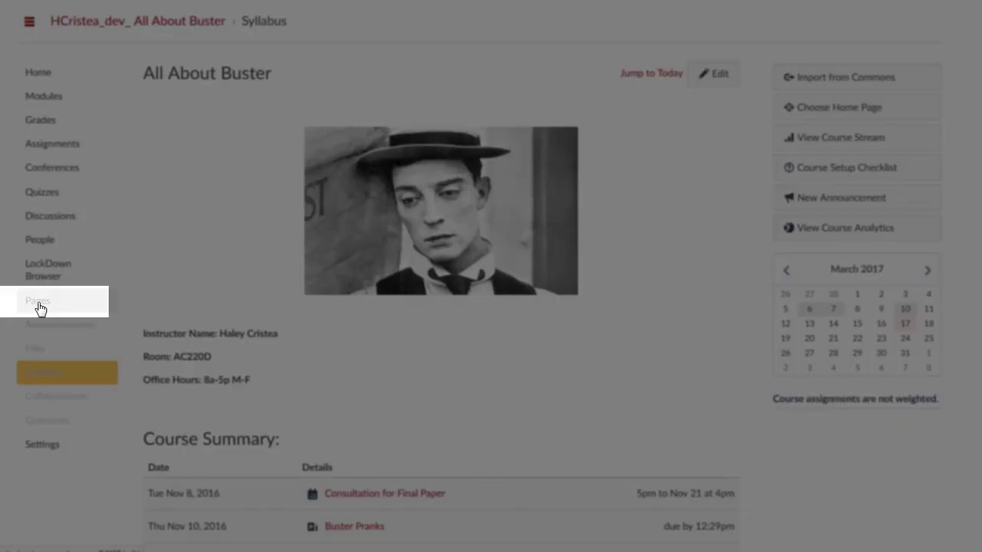
Step: Start a new blank page from the All About Buster course's Pages list
left_click(36, 299)
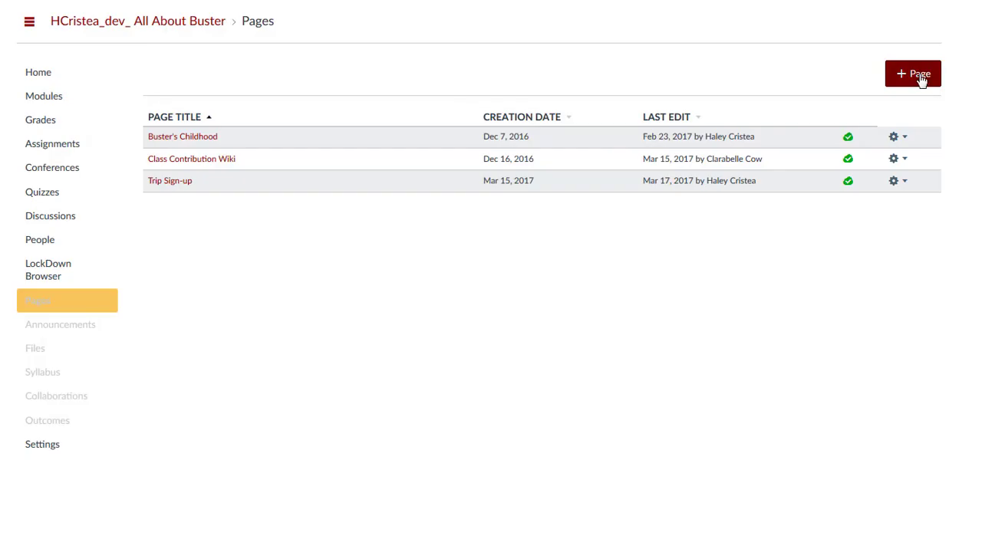
left_click(913, 74)
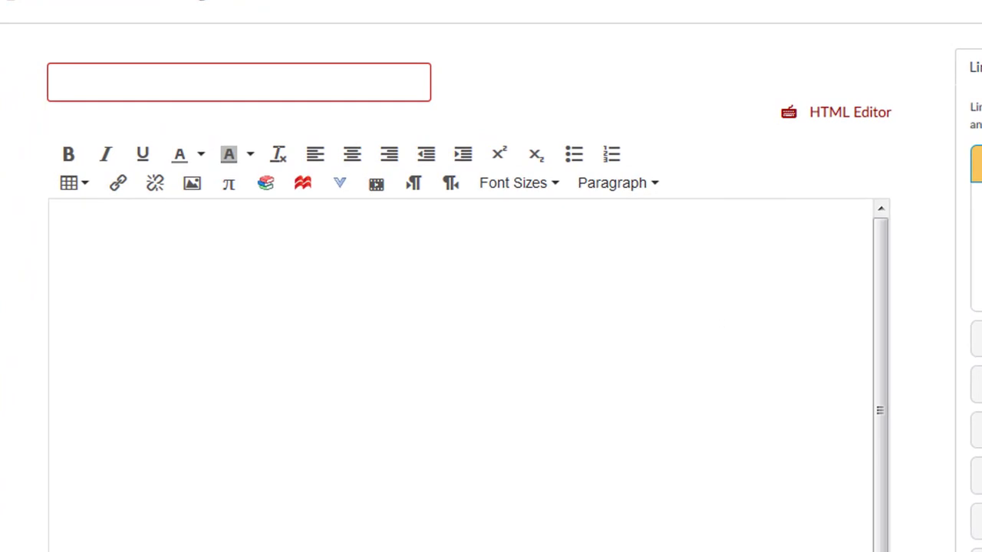
Step: Title the page 'Extra Credit Sign-up' and enter the zoo cleanup sign-up text
type("Extra Credit Sign-up")
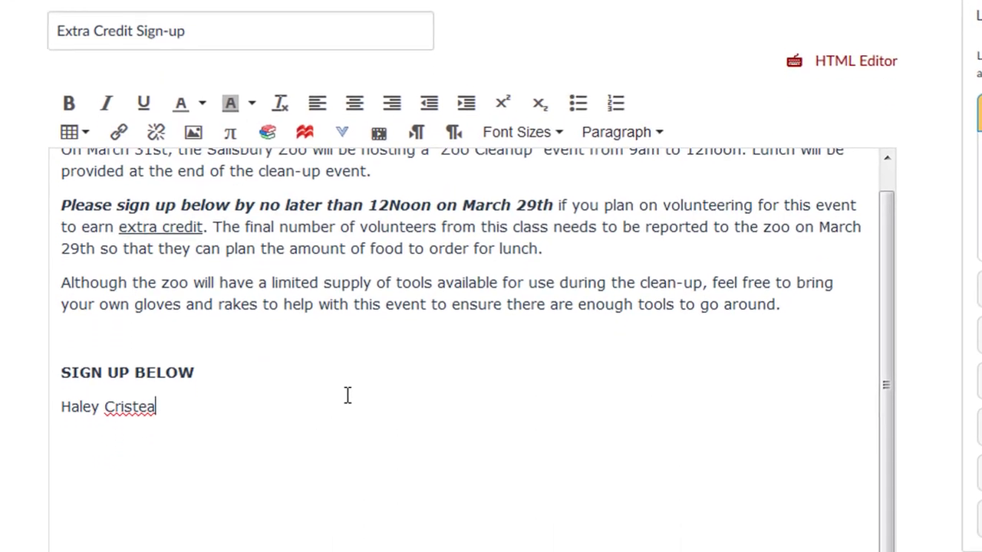
Step: Set 'Can edit this page' to Teachers and students, then Save & Publish the page
scroll("down", 3)
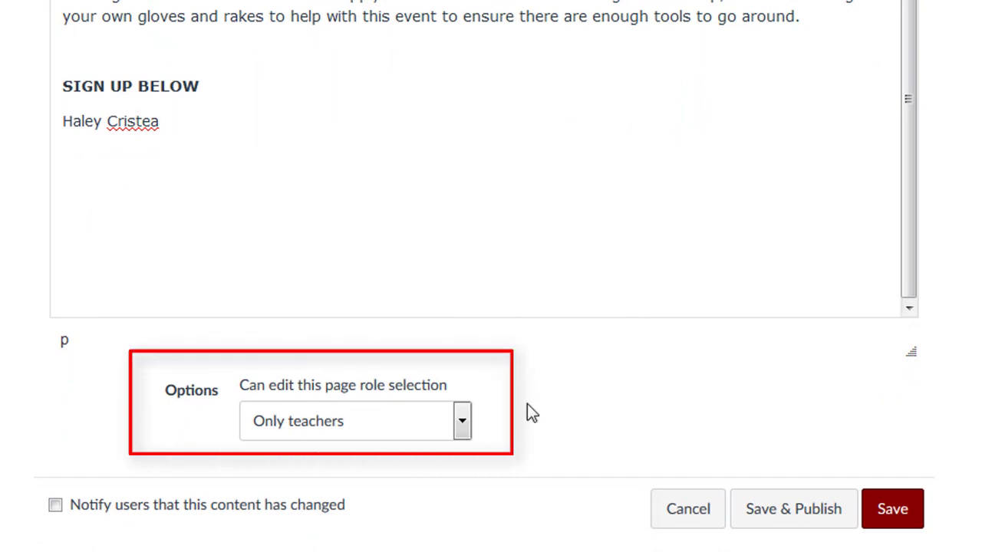
mouse_move(459, 423)
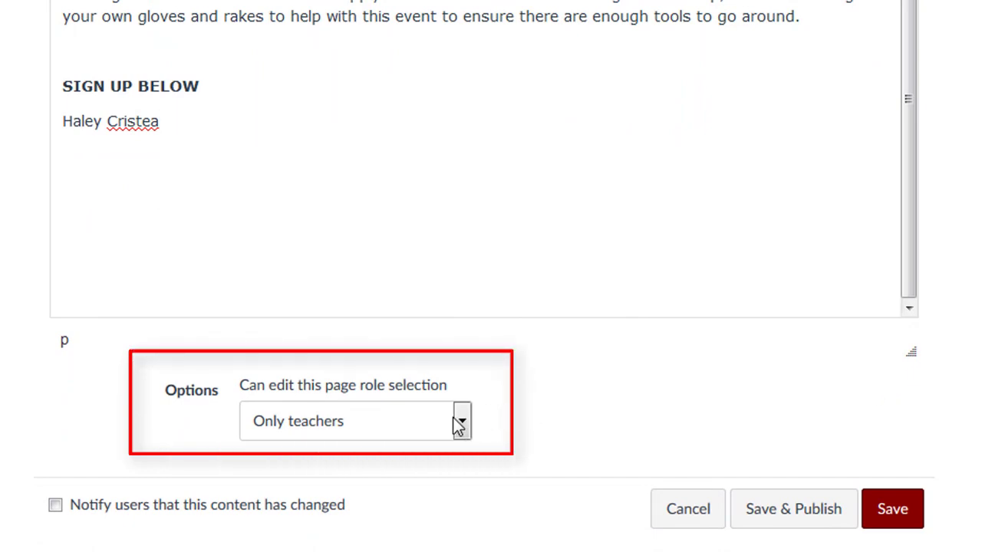
left_click(460, 421)
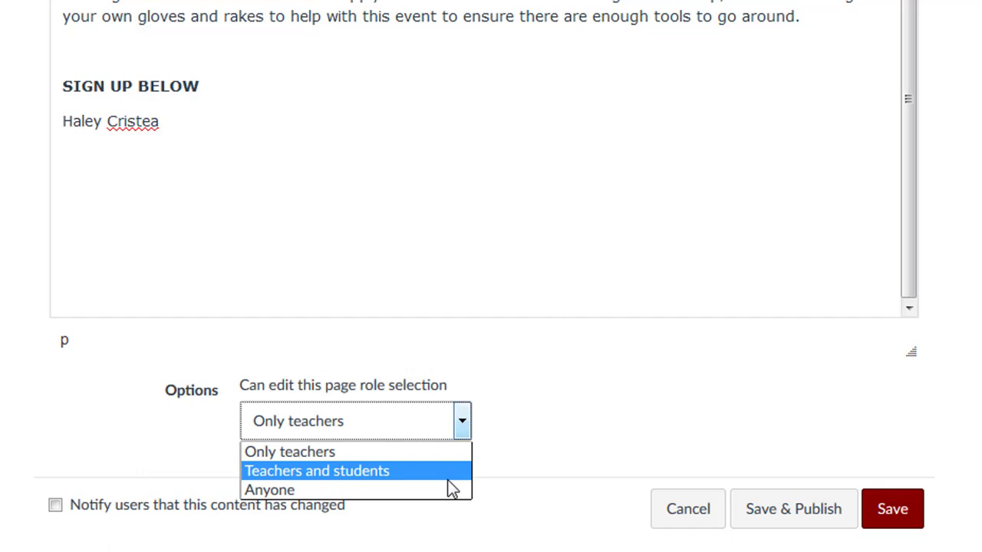
left_click(316, 469)
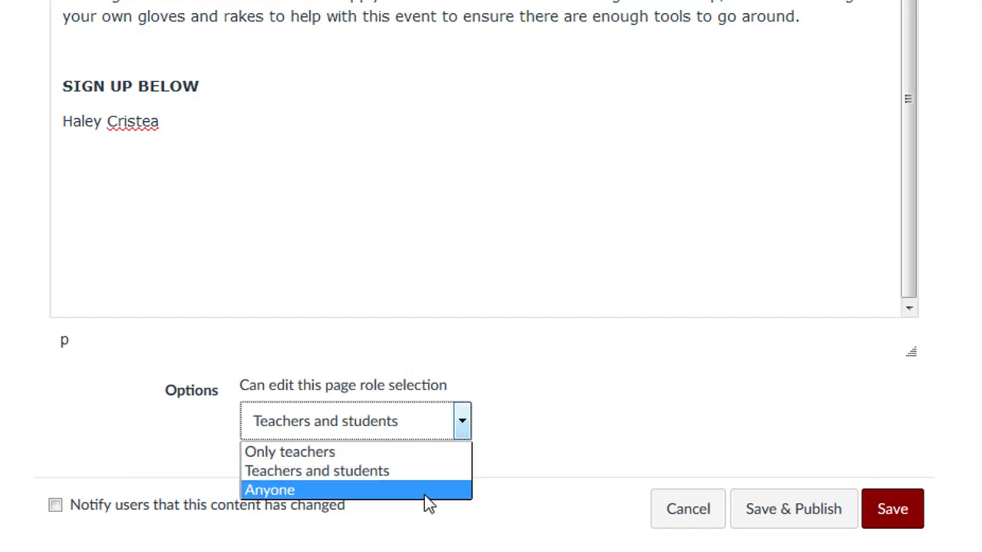
left_click(270, 490)
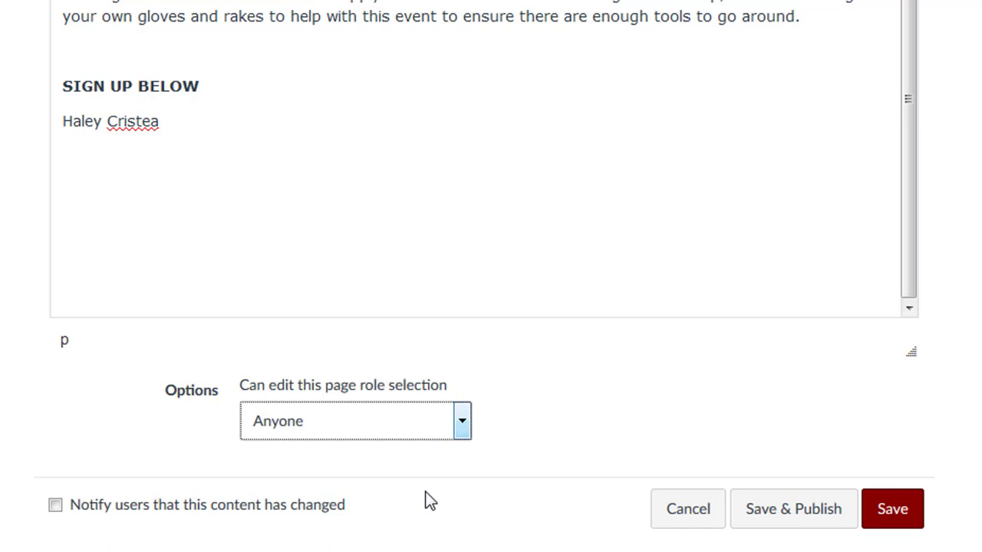
left_click(354, 420)
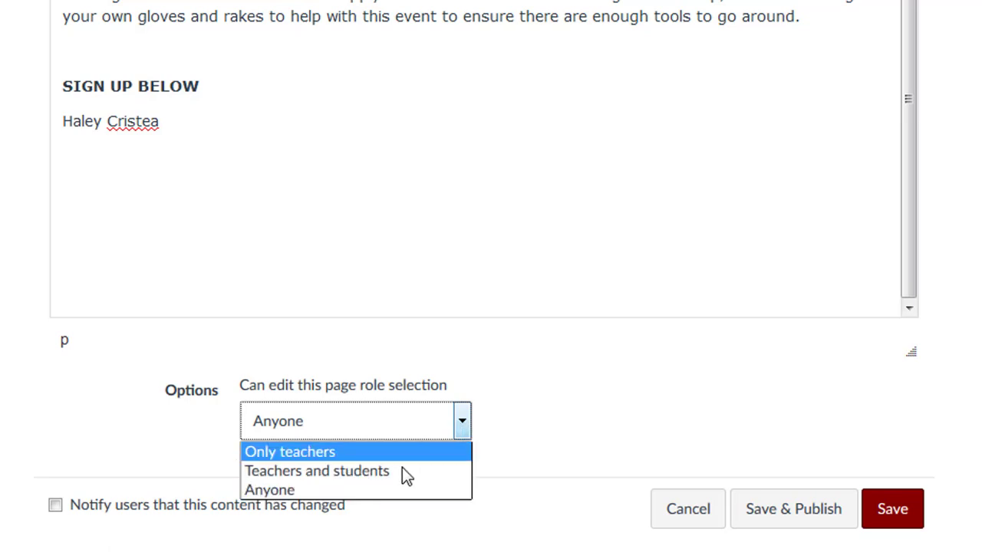
left_click(316, 471)
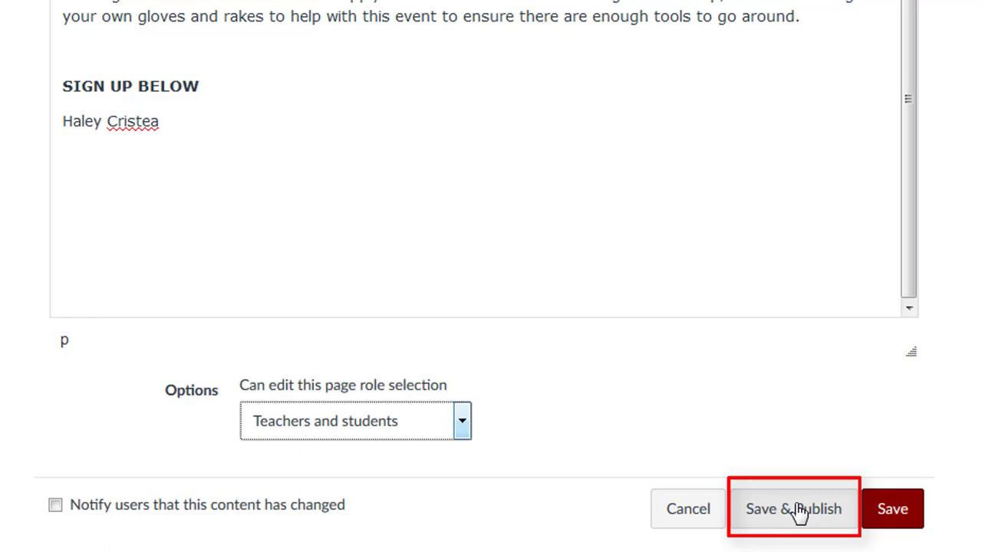
left_click(793, 510)
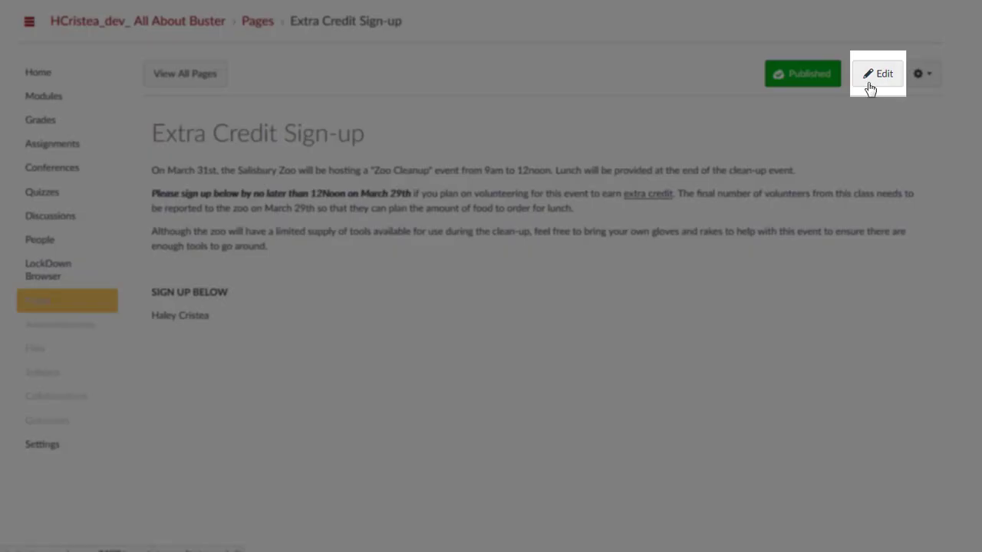
Step: Change editing to Only teachers, save the page, and return to the course's Pages list
left_click(877, 74)
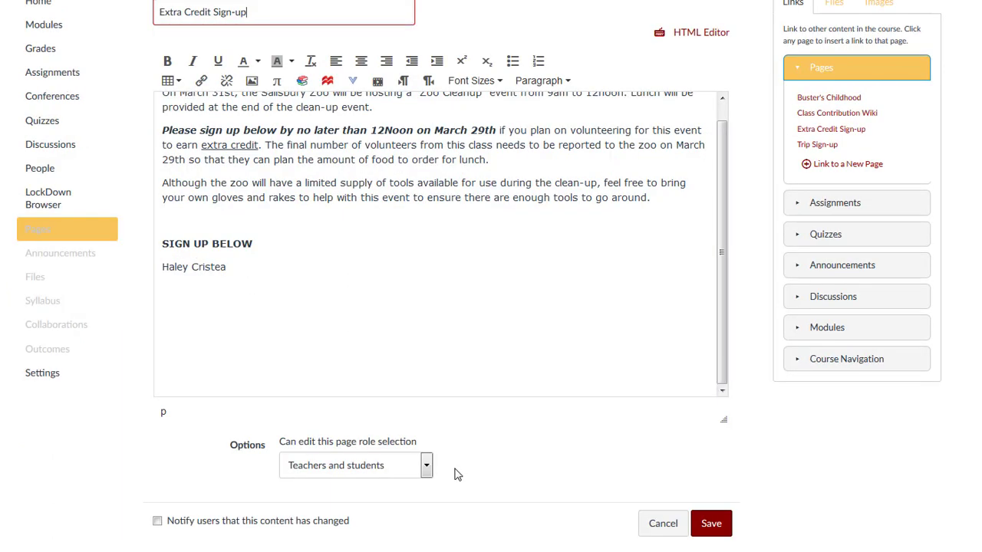
left_click(427, 465)
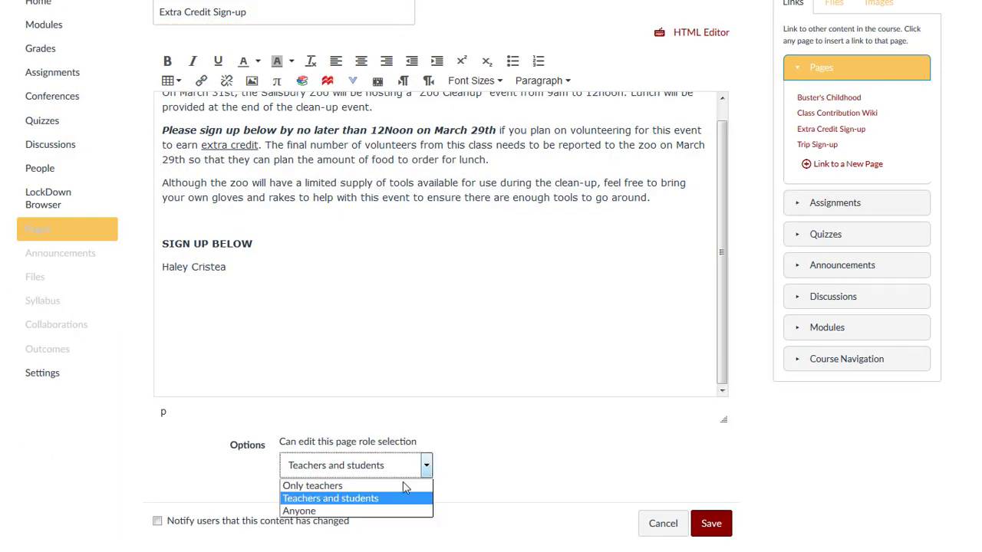
left_click(313, 485)
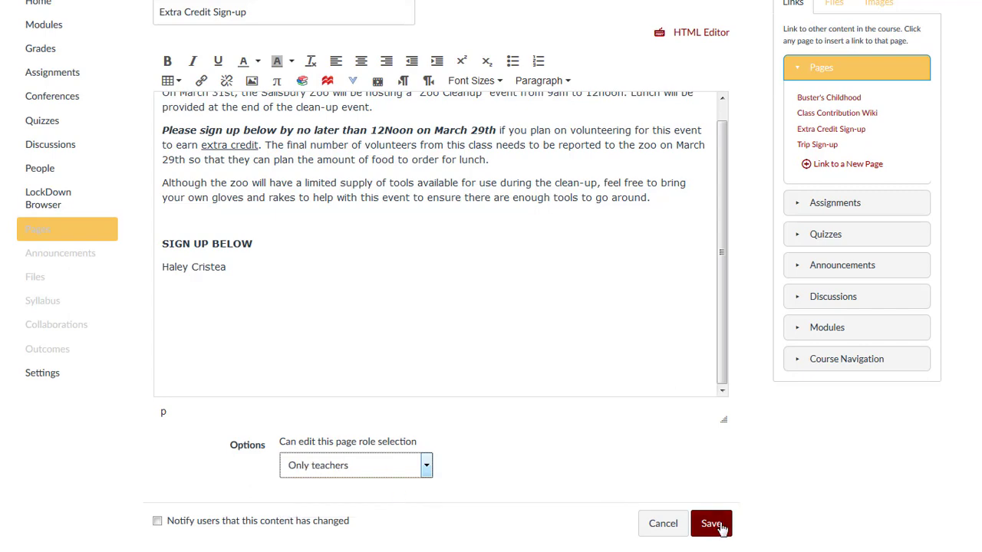
left_click(710, 523)
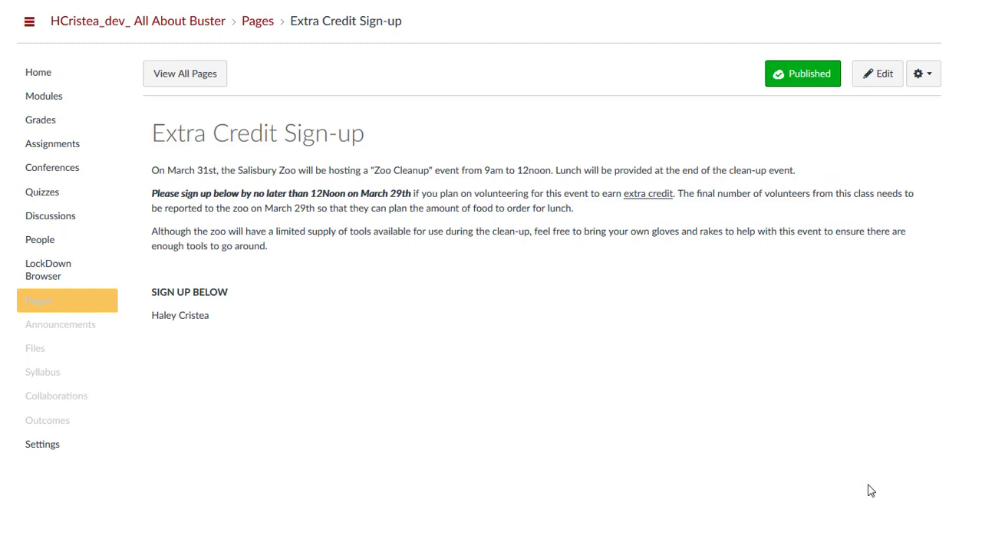
left_click(184, 74)
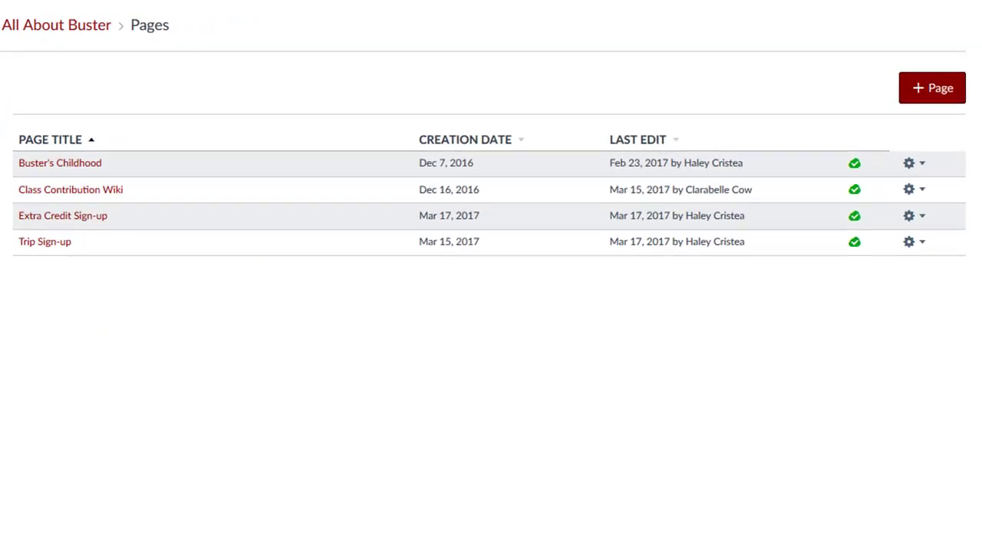
mouse_move(114, 325)
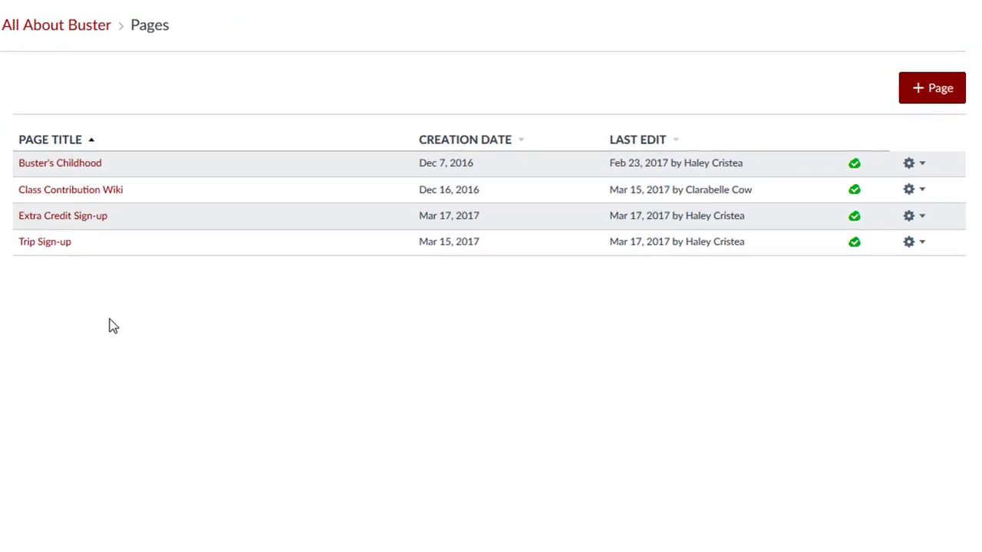
Step: View the Class Contribution Wiki page's history from its gear menu
left_click(71, 190)
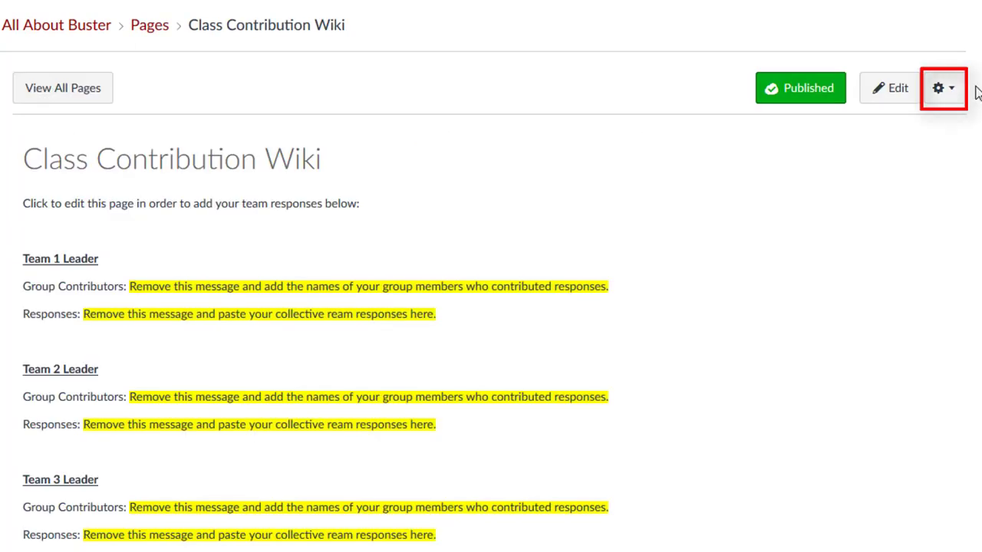
left_click(944, 88)
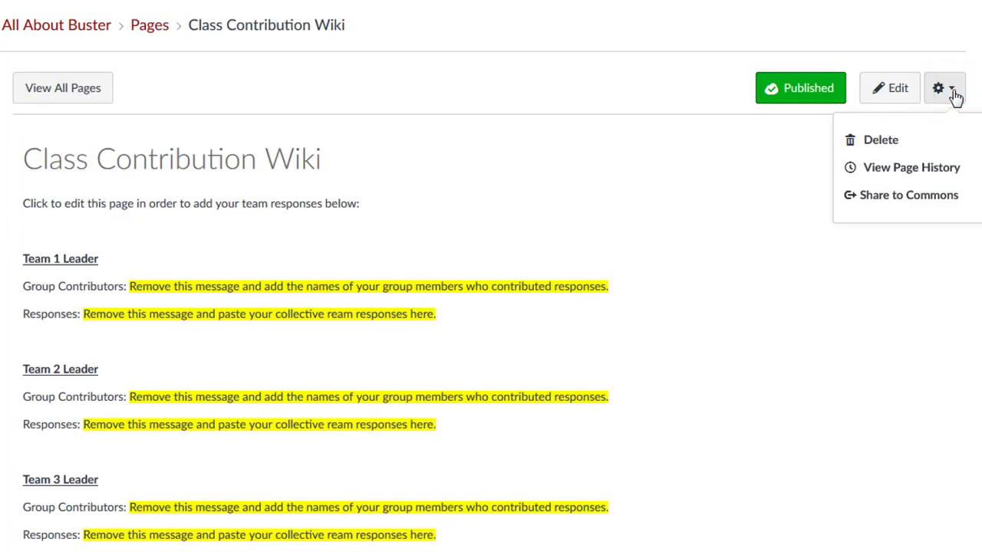
mouse_move(911, 168)
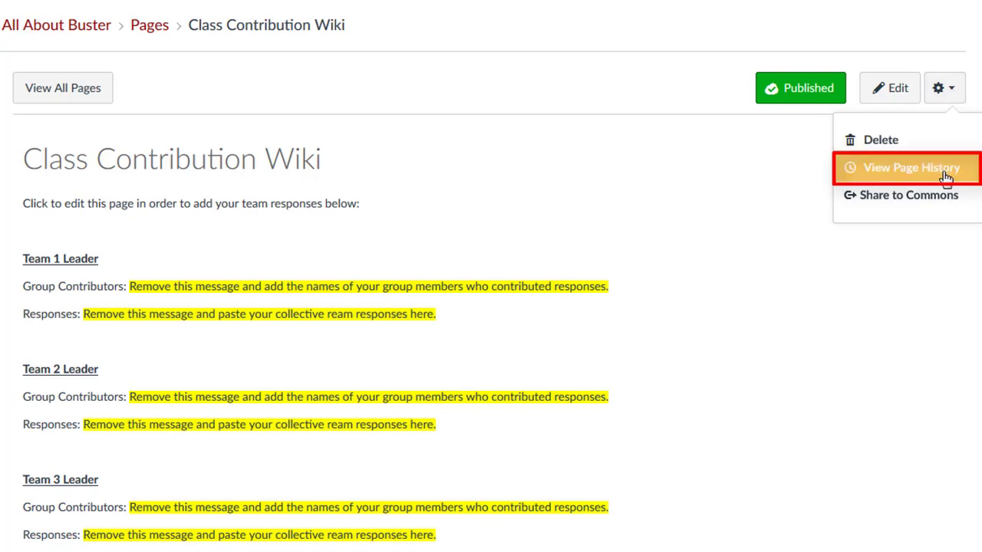
left_click(912, 167)
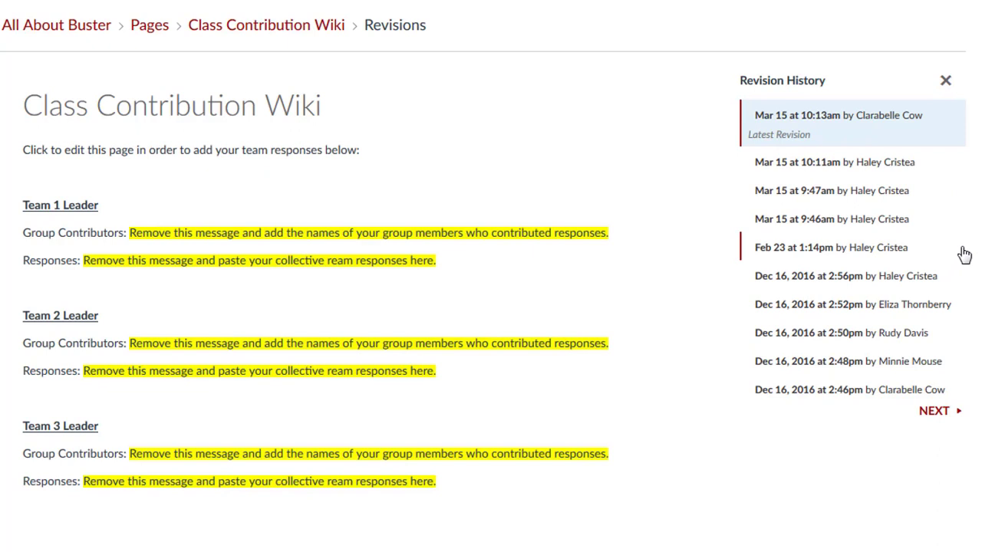
mouse_move(969, 215)
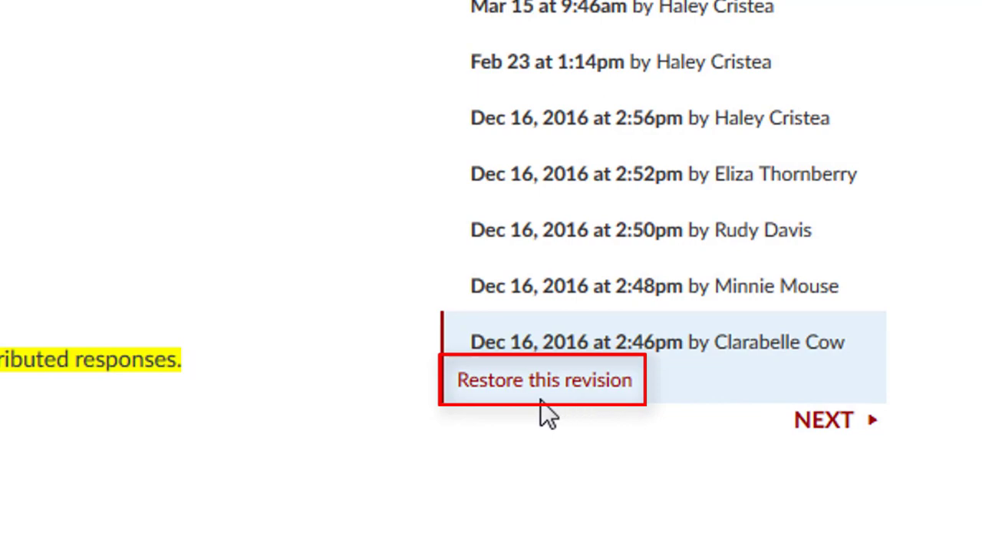
Step: Restore Clarabelle Cow's Dec 16, 2016 2:46pm revision as the current version
left_click(543, 381)
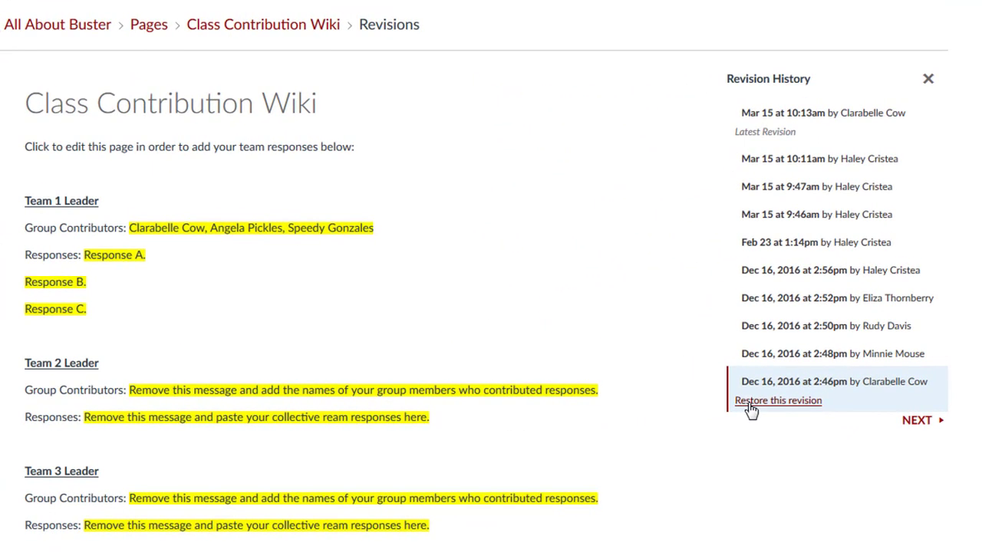
left_click(778, 398)
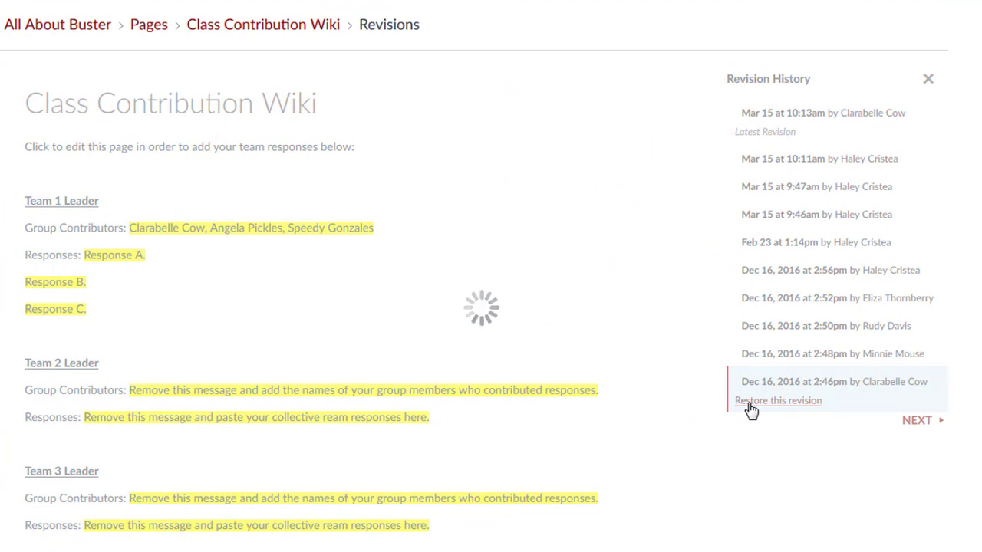
left_click(776, 401)
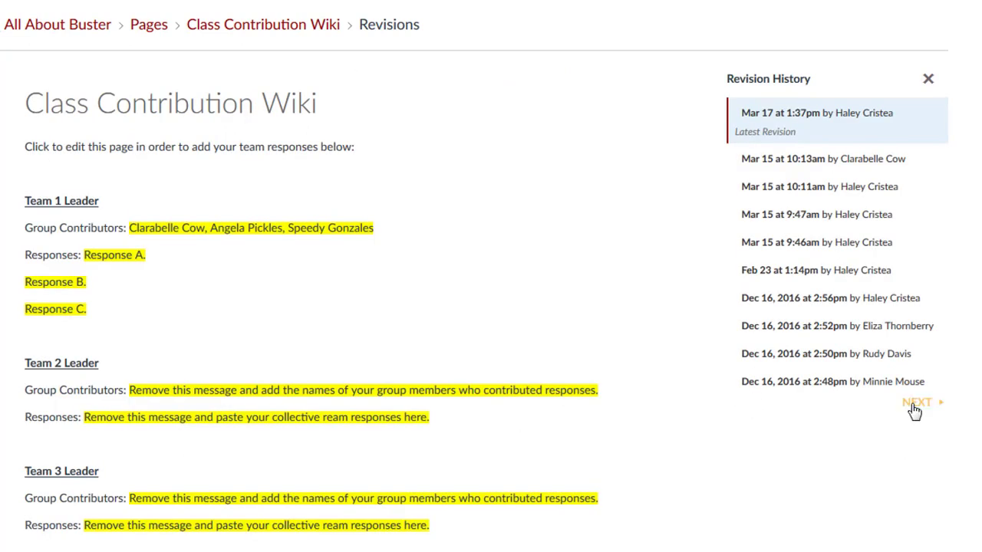
Step: Go to the next page of revisions and preview the Dec 16, 2016 2:41pm revision
left_click(917, 402)
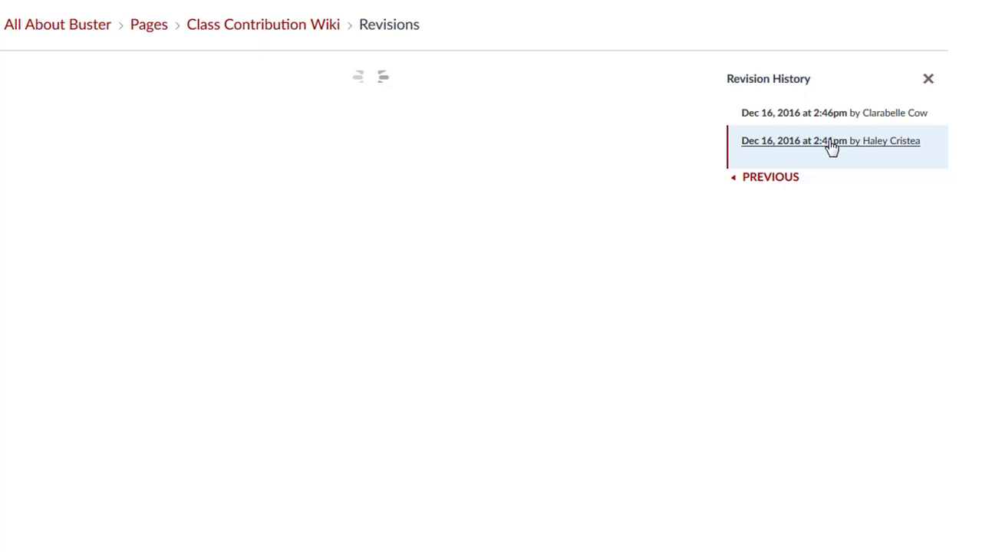
left_click(830, 141)
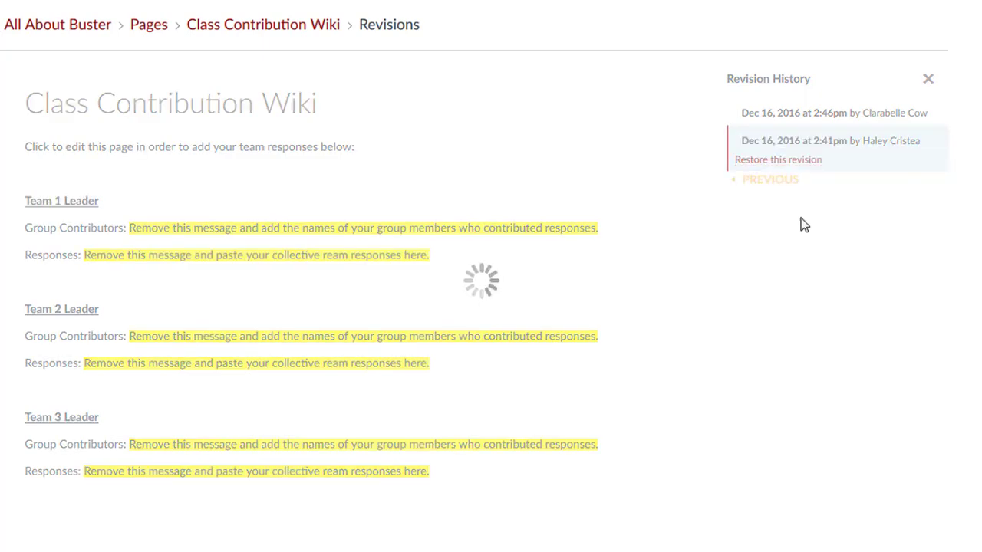